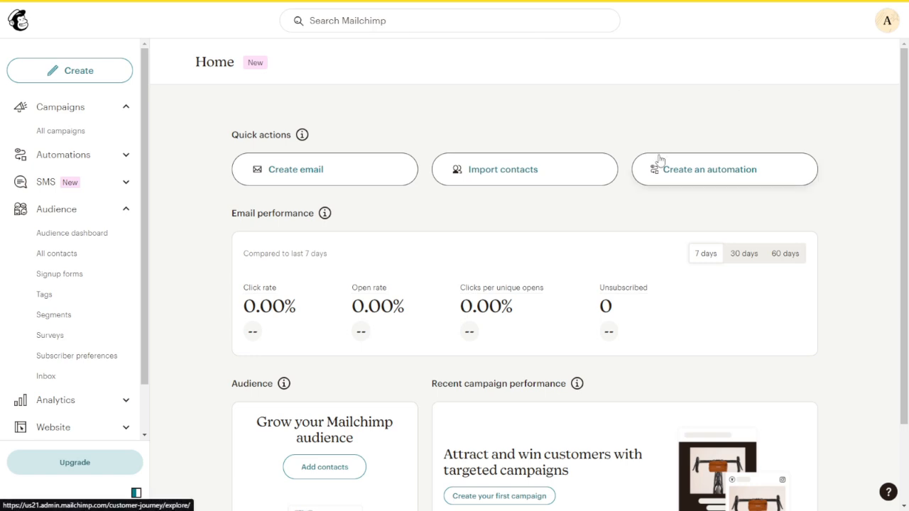
{"action": "mouse_move", "coordinate": [546, 165]}
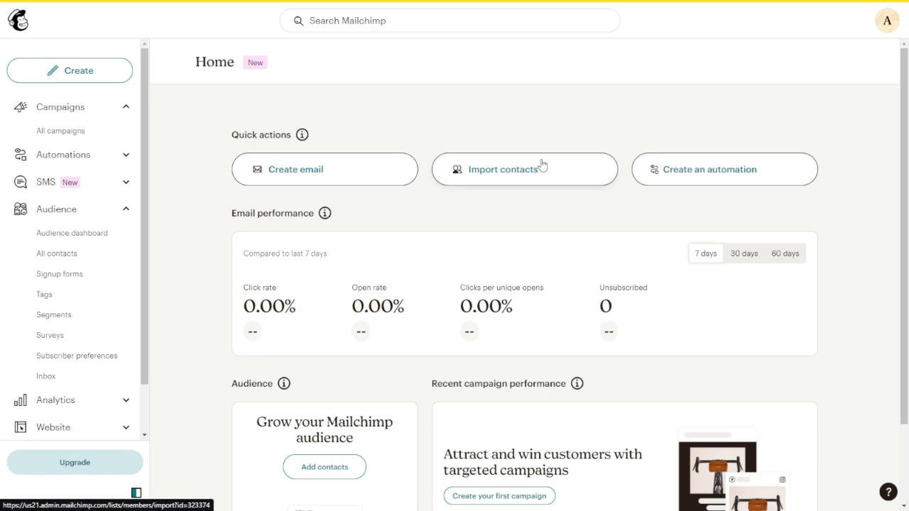
{"action": "mouse_move", "coordinate": [487, 151]}
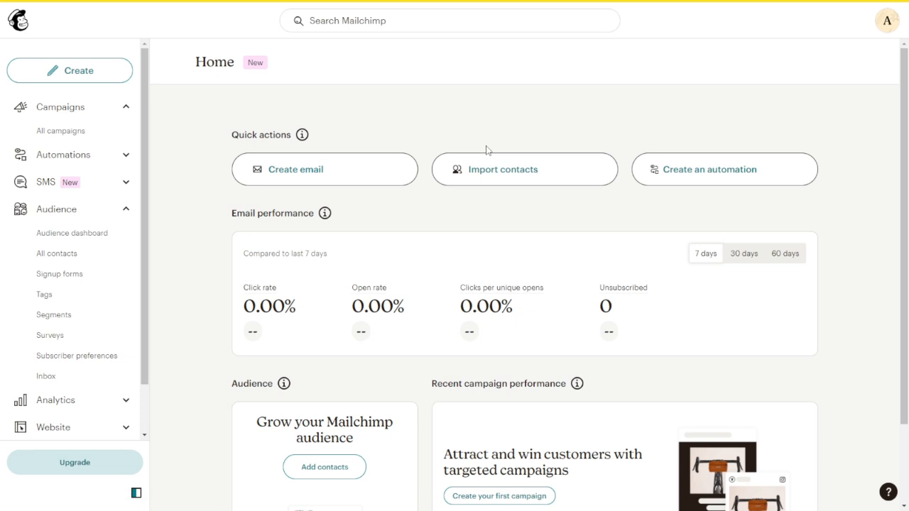
{"action": "mouse_move", "coordinate": [62, 213]}
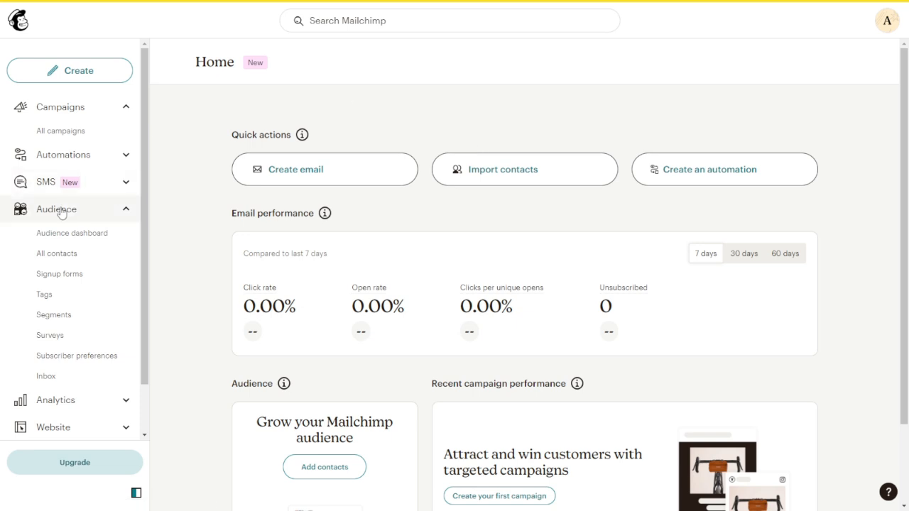
Step: Go from the Mailchimp home page to the Audience Dashboard via the left sidebar
{"action": "left_click", "coordinate": [71, 233]}
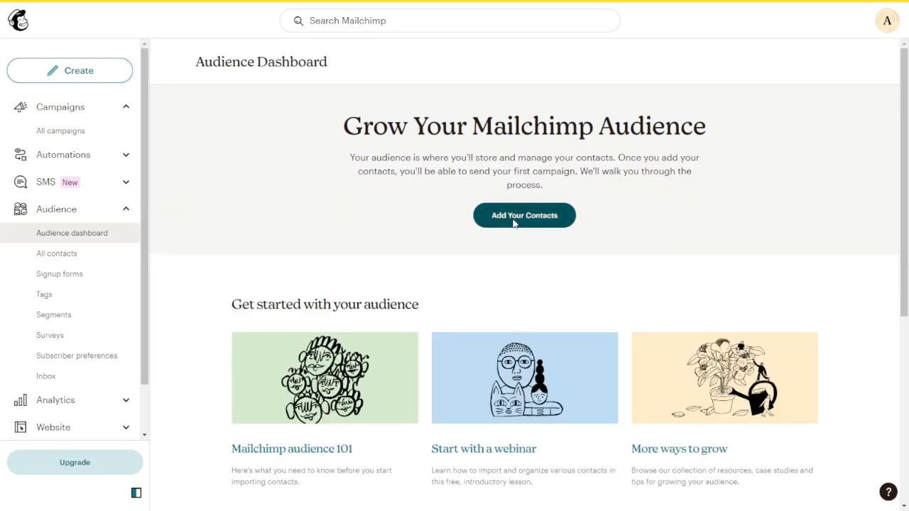
{"action": "mouse_move", "coordinate": [510, 213]}
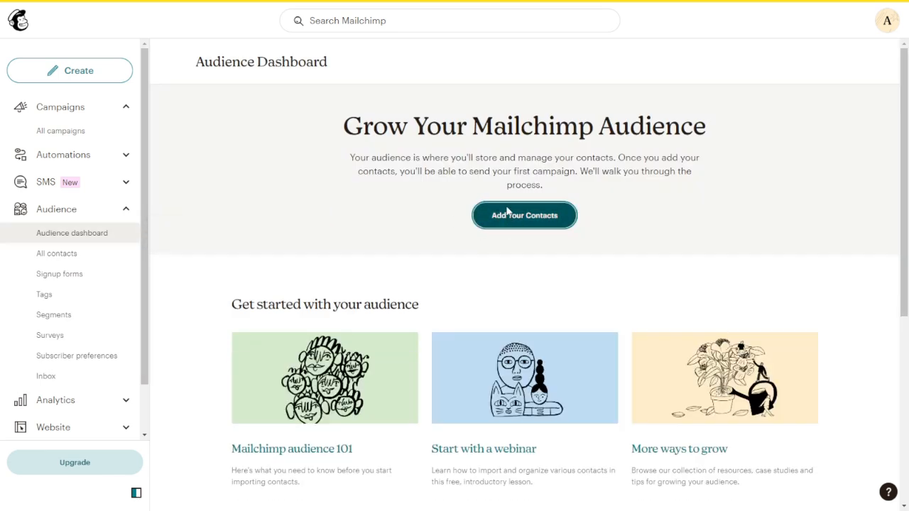
Step: Start adding contacts and pick Copy and paste as the import method
{"action": "left_click", "coordinate": [524, 215]}
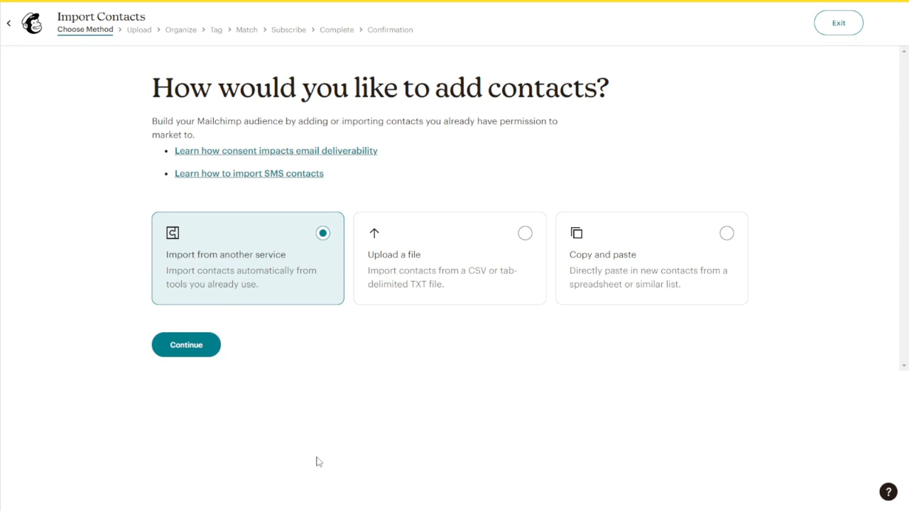
{"action": "mouse_move", "coordinate": [189, 260]}
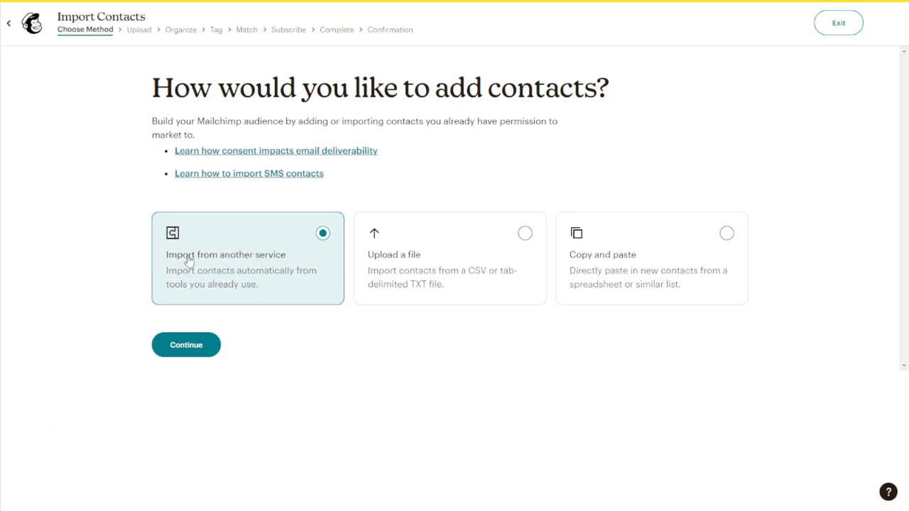
{"action": "mouse_move", "coordinate": [220, 277]}
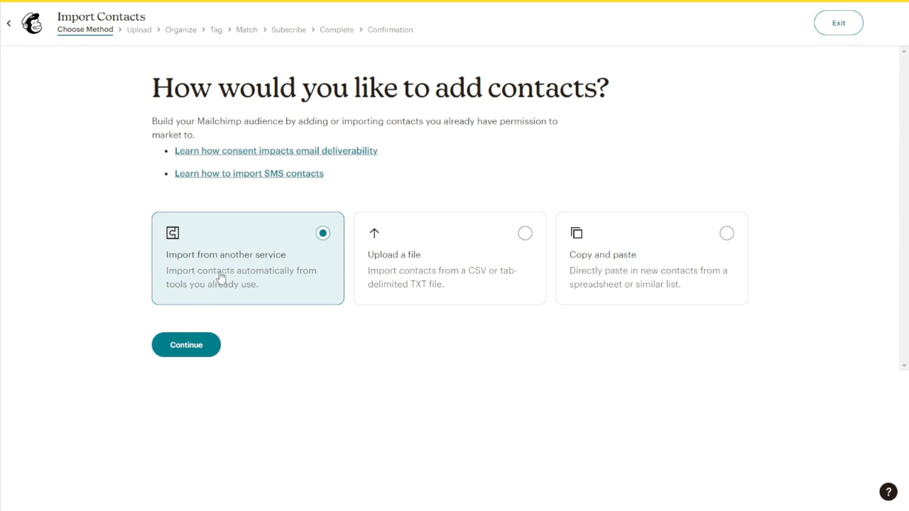
{"action": "mouse_move", "coordinate": [244, 269]}
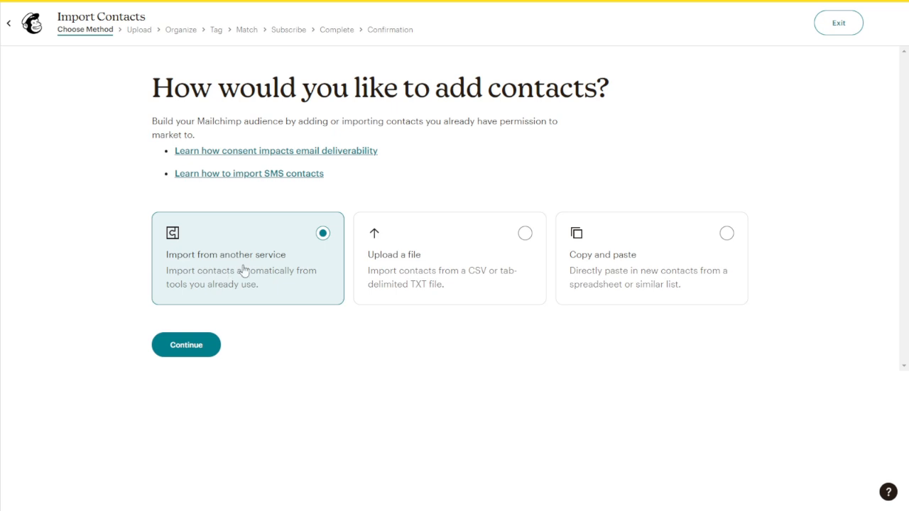
{"action": "mouse_move", "coordinate": [235, 279]}
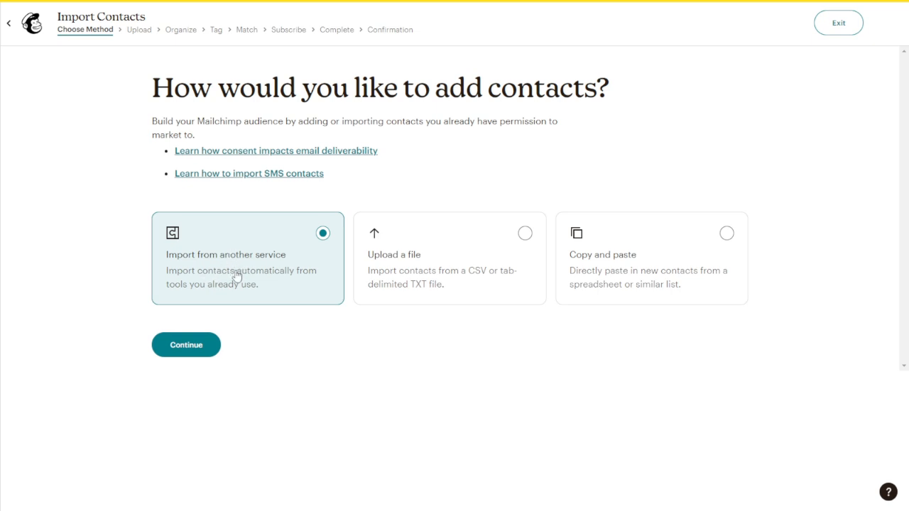
{"action": "left_click", "coordinate": [449, 259]}
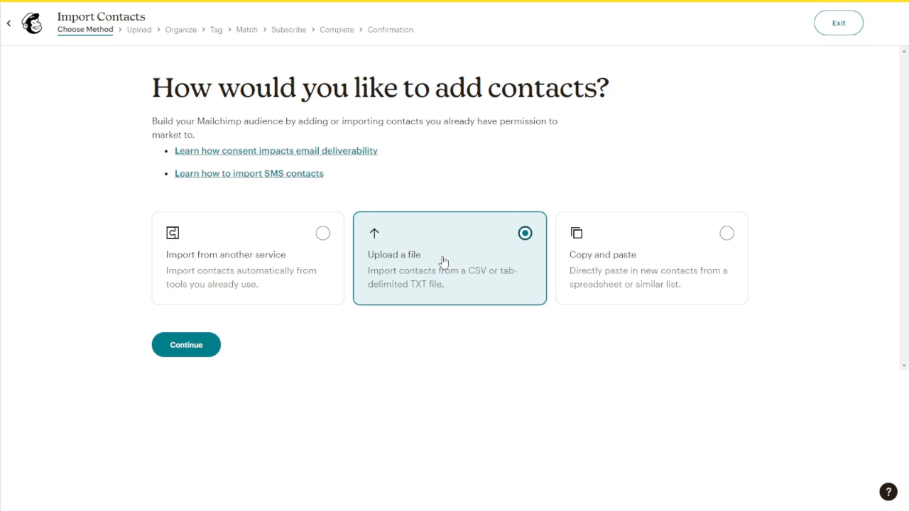
{"action": "left_click", "coordinate": [650, 258]}
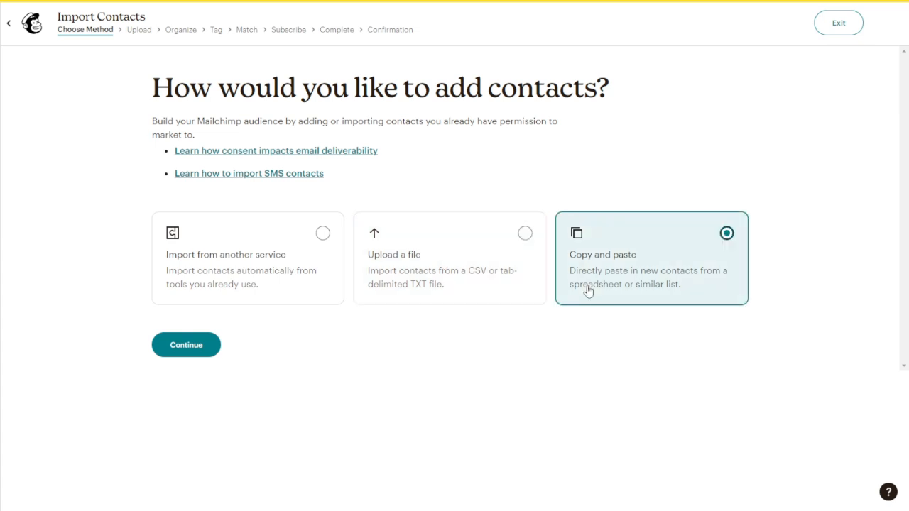
{"action": "mouse_move", "coordinate": [492, 292]}
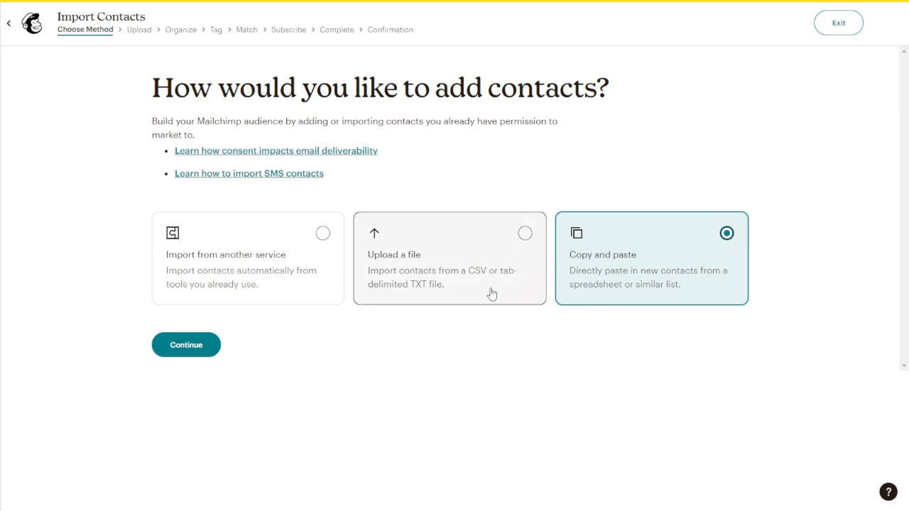
{"action": "mouse_move", "coordinate": [514, 272]}
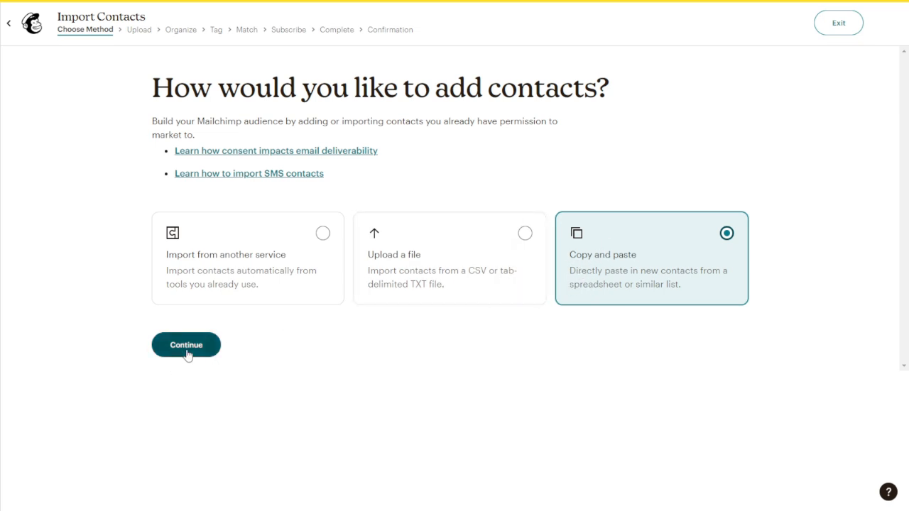
Step: Paste the comma-separated list of five contacts with name, email, phone, city and tag
{"action": "left_click", "coordinate": [186, 345]}
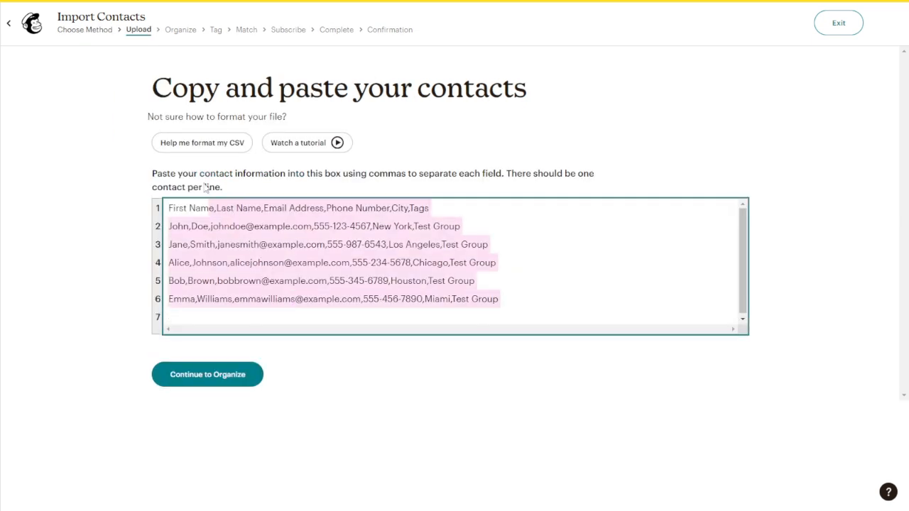
{"action": "left_click", "coordinate": [178, 207]}
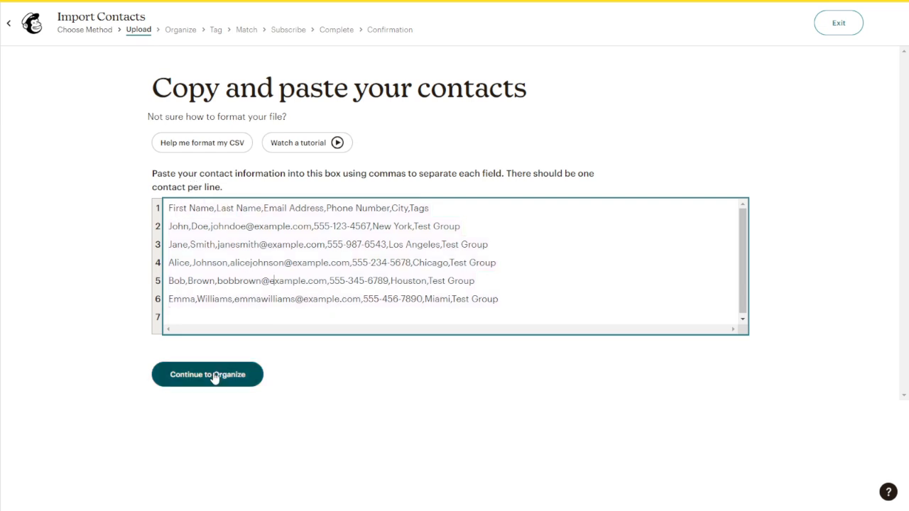
Step: Move the pasted contacts through the organize step into tagging for the InfluneX audience
{"action": "left_click", "coordinate": [207, 375]}
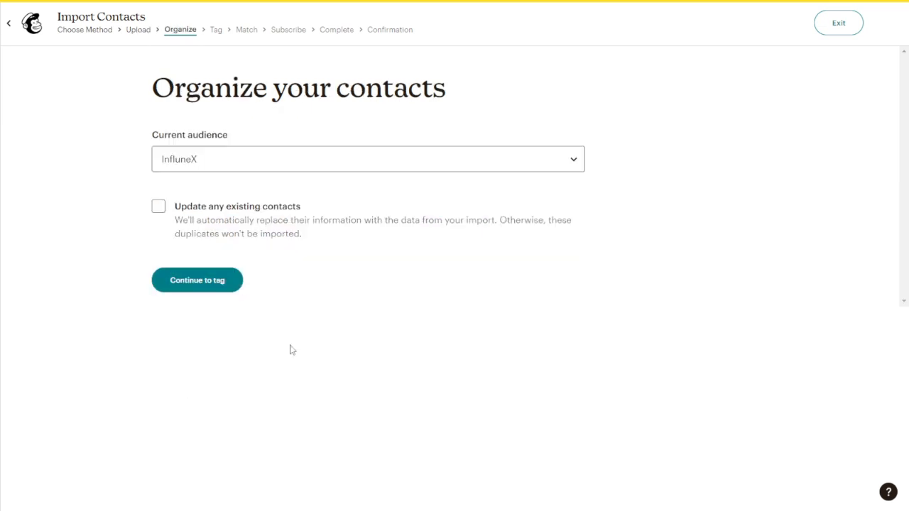
{"action": "left_click", "coordinate": [369, 159]}
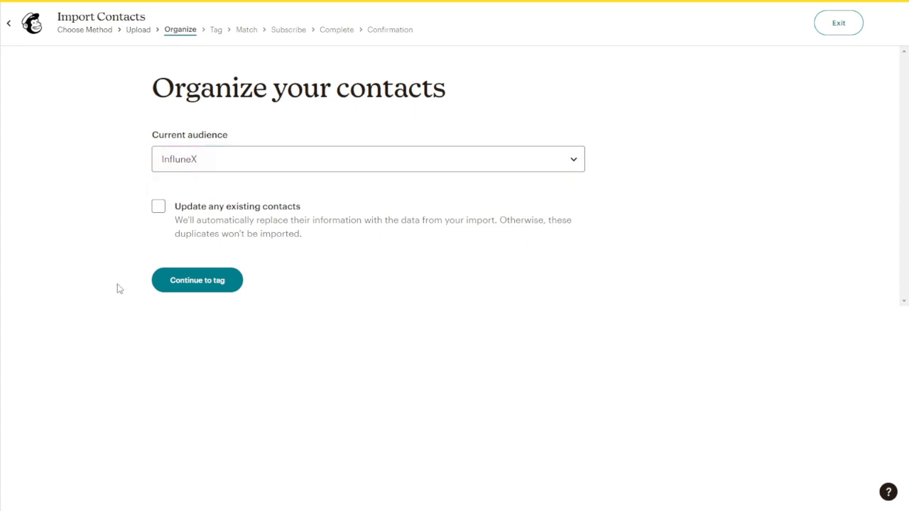
{"action": "left_click", "coordinate": [195, 280]}
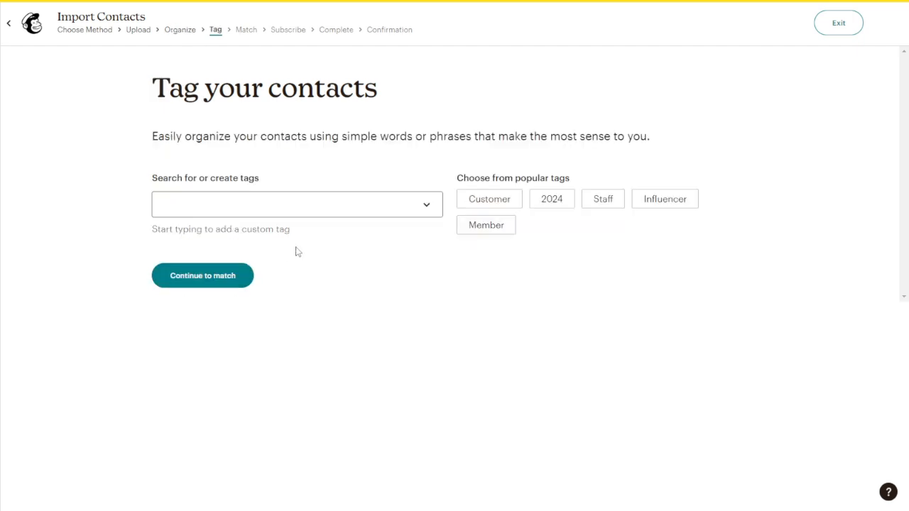
Step: Apply the Member tag from popular tags and continue to column matching
{"action": "left_click", "coordinate": [295, 205]}
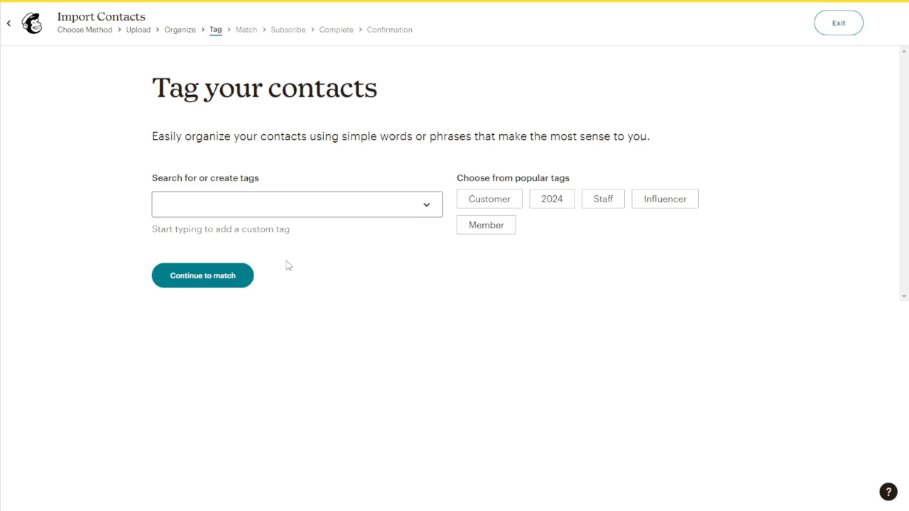
{"action": "mouse_move", "coordinate": [452, 250]}
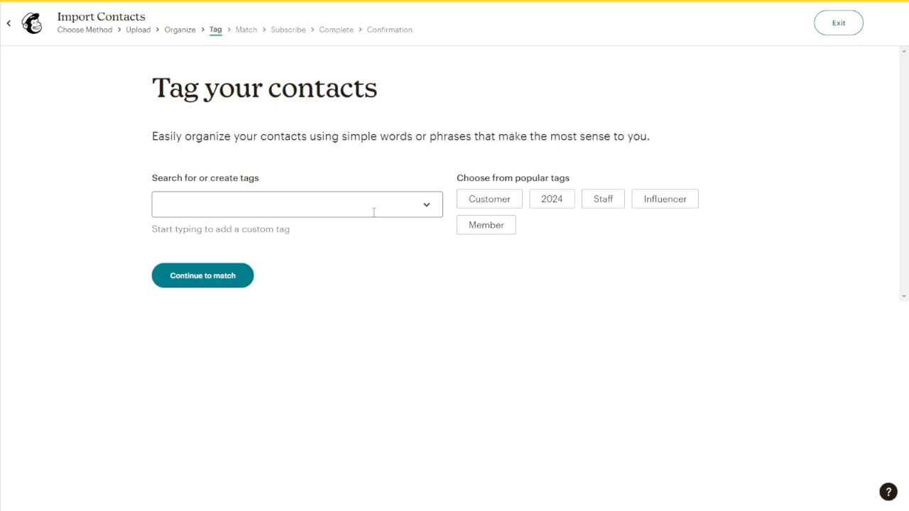
{"action": "left_click", "coordinate": [486, 225]}
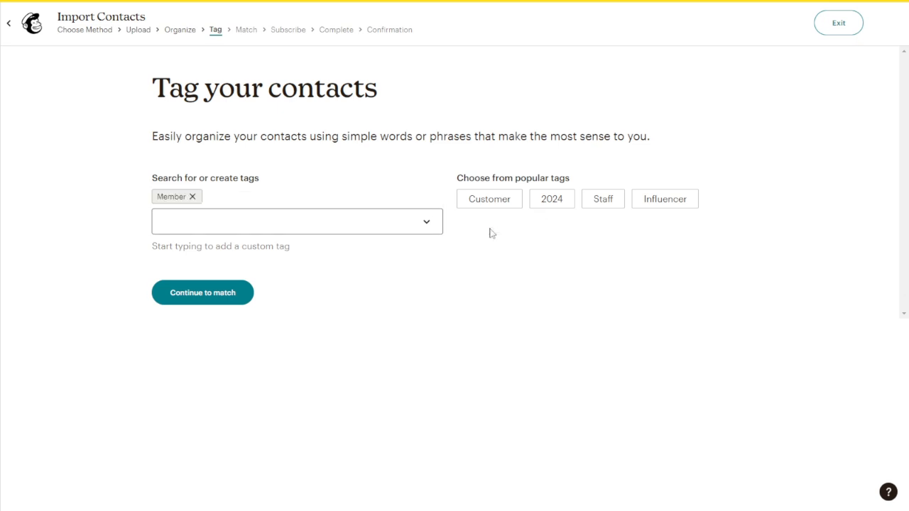
{"action": "left_click", "coordinate": [202, 293]}
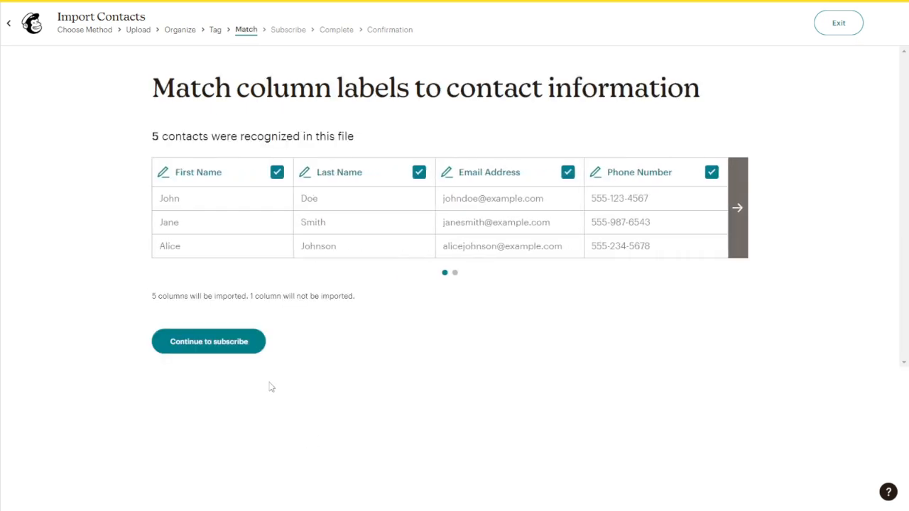
Step: Accept the matched columns and set email marketing status to Subscribed
{"action": "left_click", "coordinate": [207, 341]}
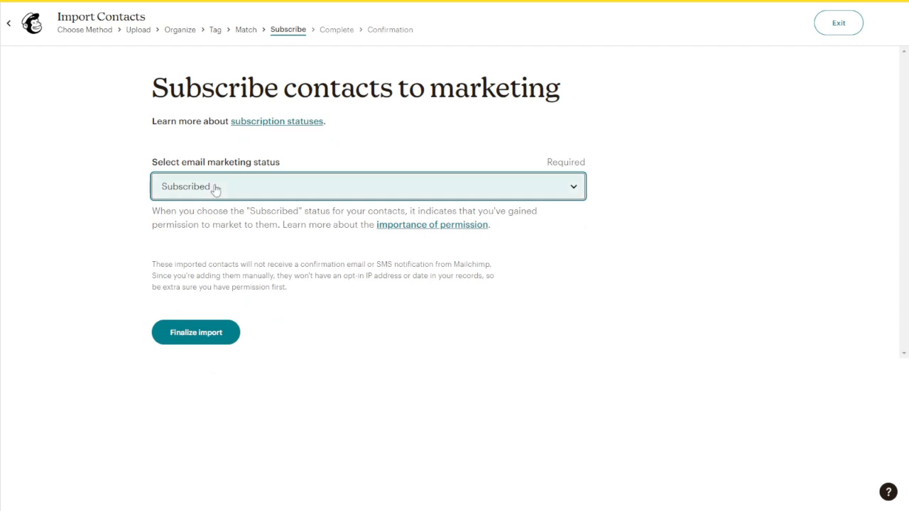
{"action": "left_click", "coordinate": [366, 186]}
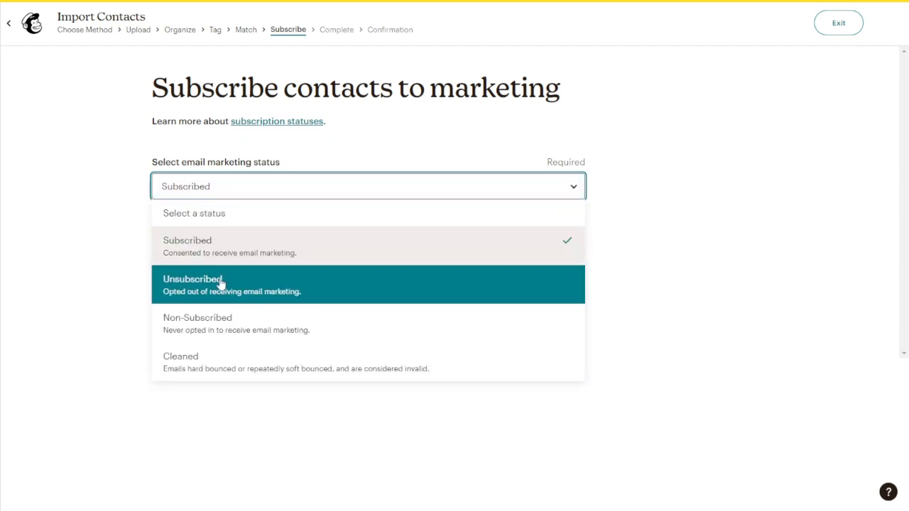
{"action": "mouse_move", "coordinate": [222, 330]}
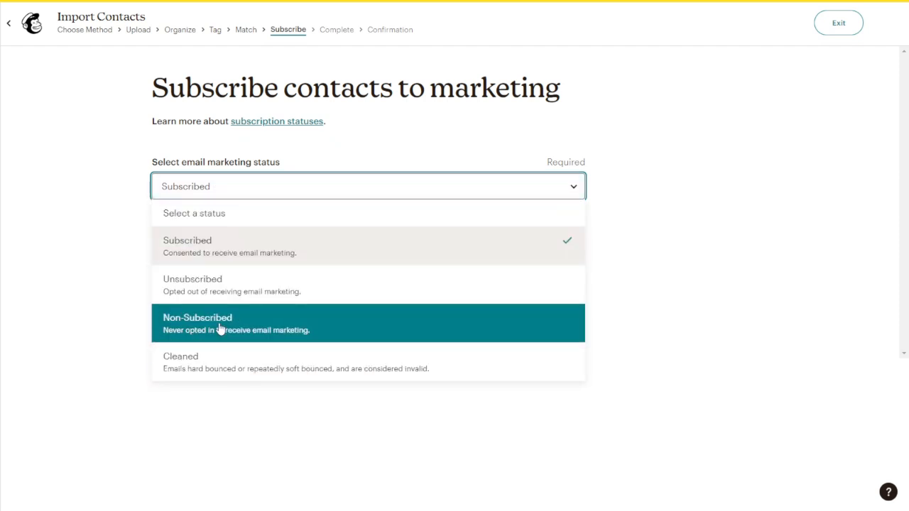
{"action": "mouse_move", "coordinate": [239, 277]}
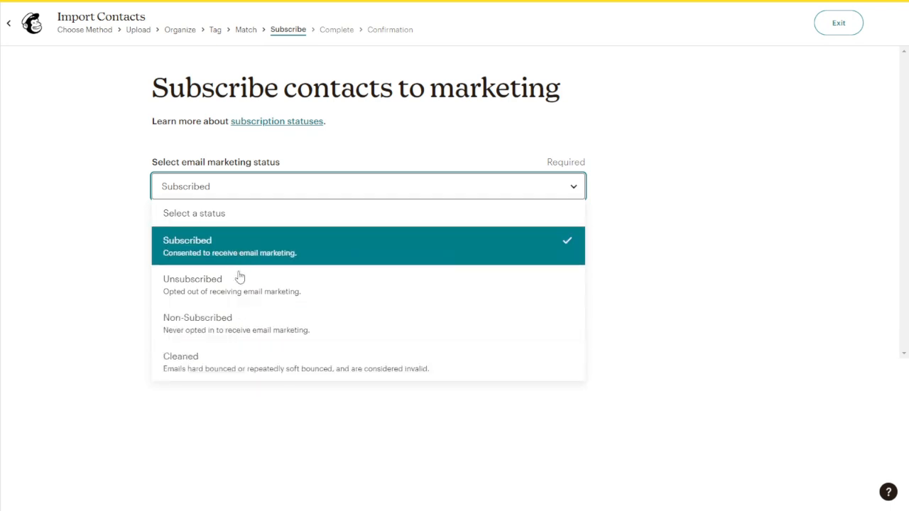
{"action": "mouse_move", "coordinate": [207, 253]}
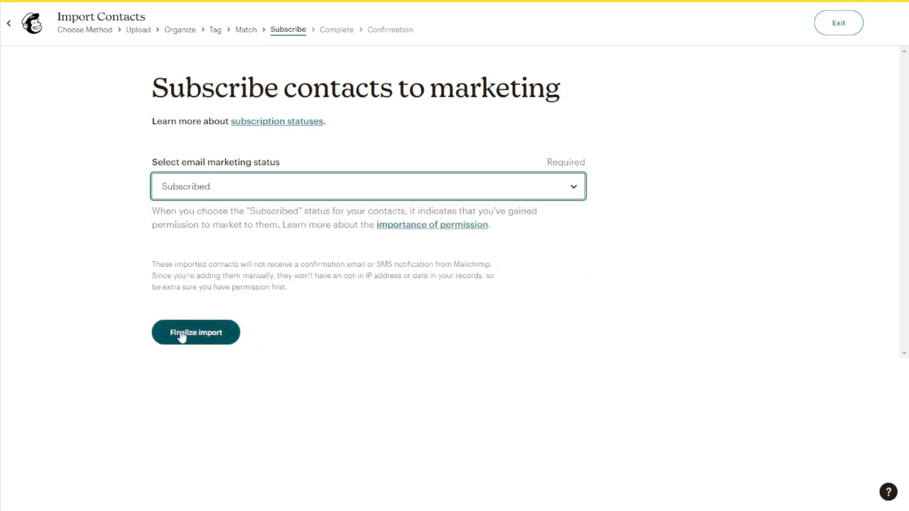
Step: Finalize the import, then begin a new import with Upload a file as the method
{"action": "left_click", "coordinate": [196, 333]}
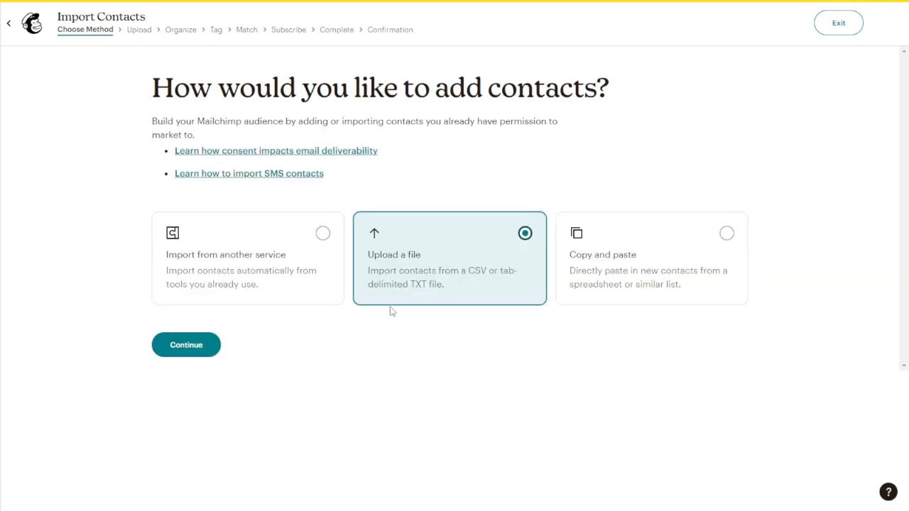
{"action": "mouse_move", "coordinate": [432, 328]}
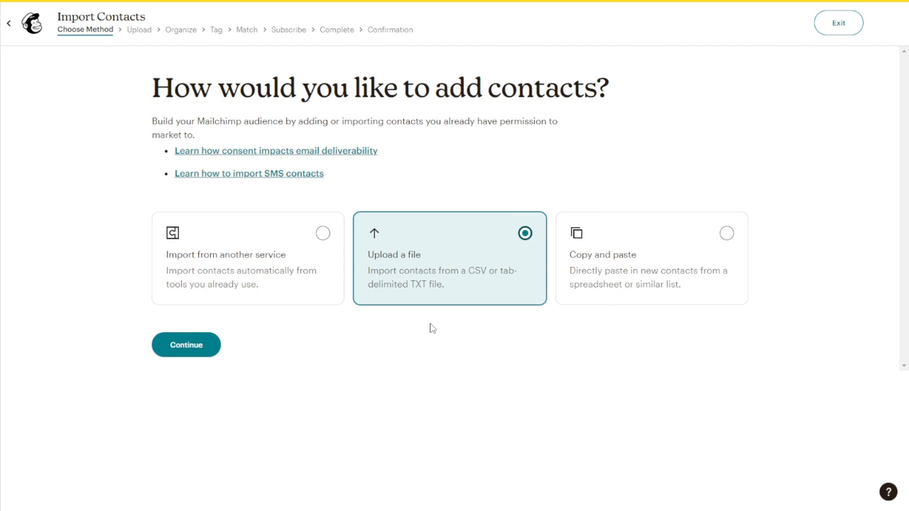
{"action": "mouse_move", "coordinate": [463, 284]}
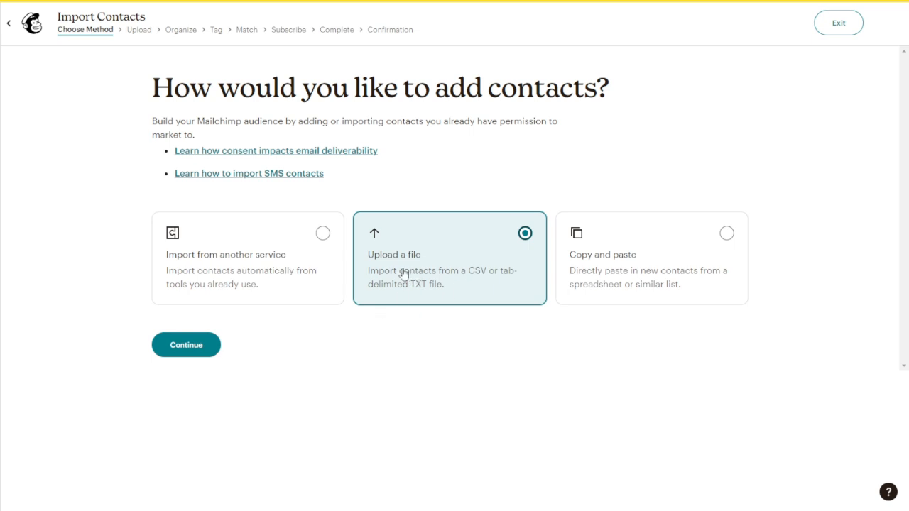
{"action": "left_click", "coordinate": [184, 345]}
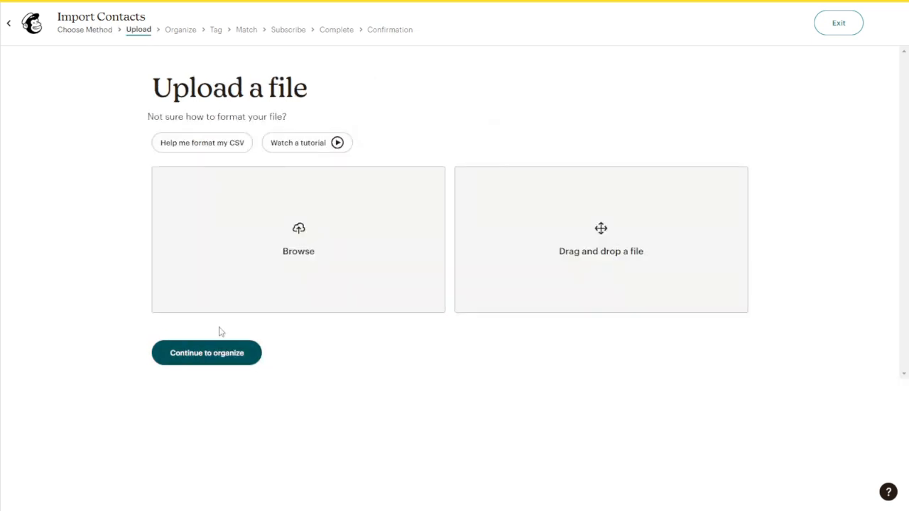
{"action": "mouse_move", "coordinate": [273, 250]}
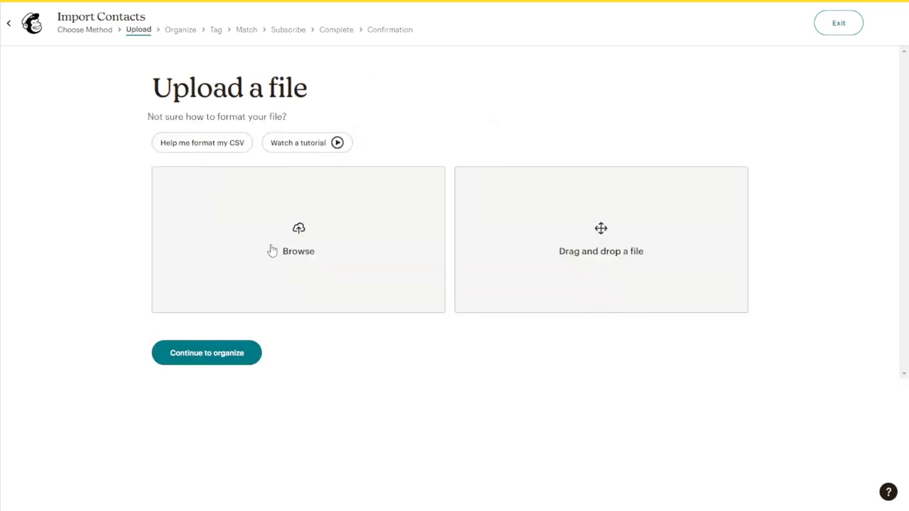